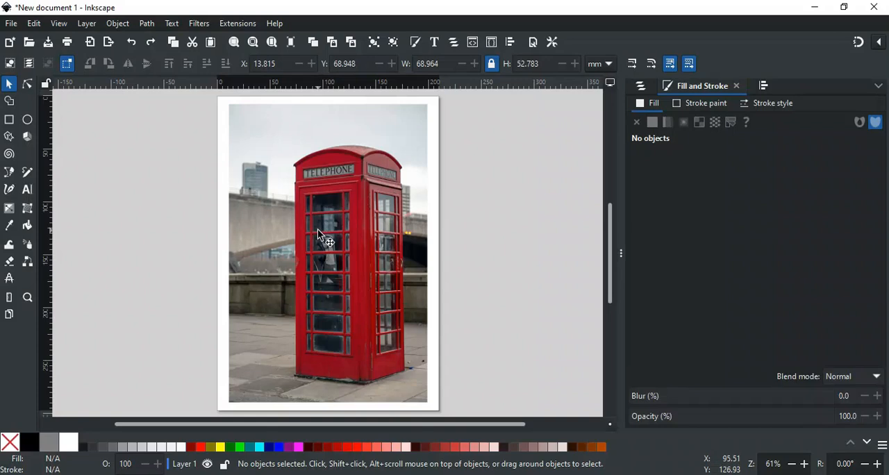
{"action": "mouse_move", "coordinate": [459, 250]}
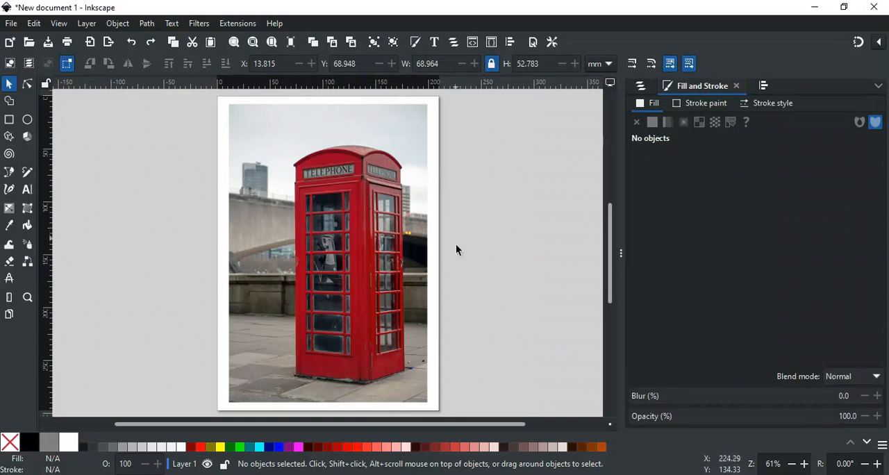
{"action": "mouse_move", "coordinate": [286, 209]}
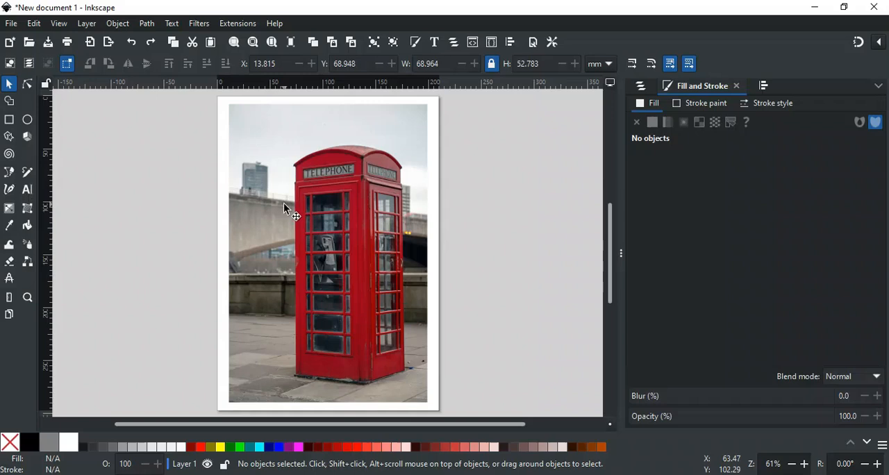
{"action": "mouse_move", "coordinate": [458, 299]}
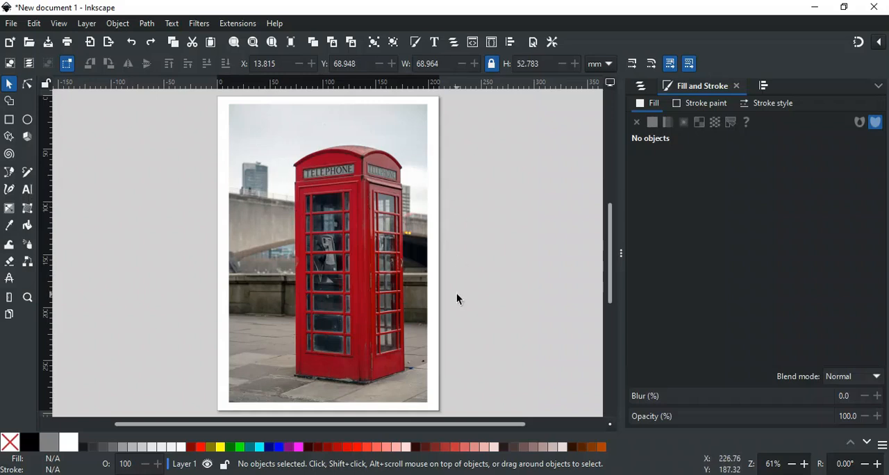
{"action": "mouse_move", "coordinate": [255, 262]}
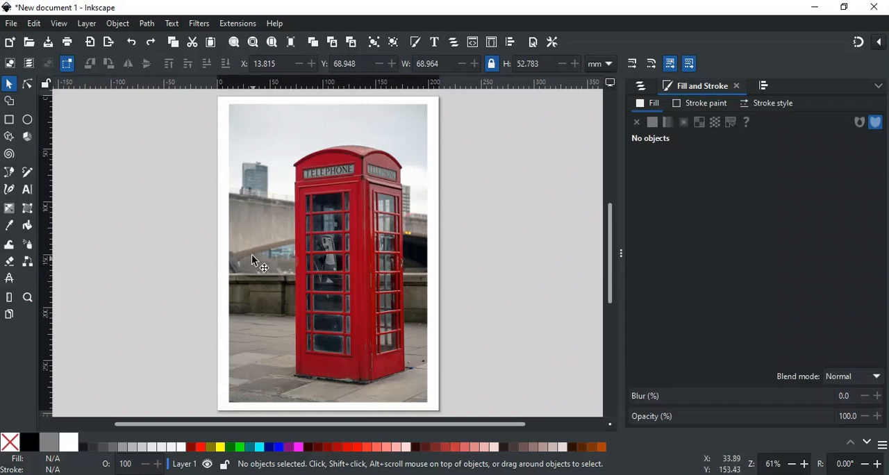
{"action": "mouse_move", "coordinate": [8, 175]}
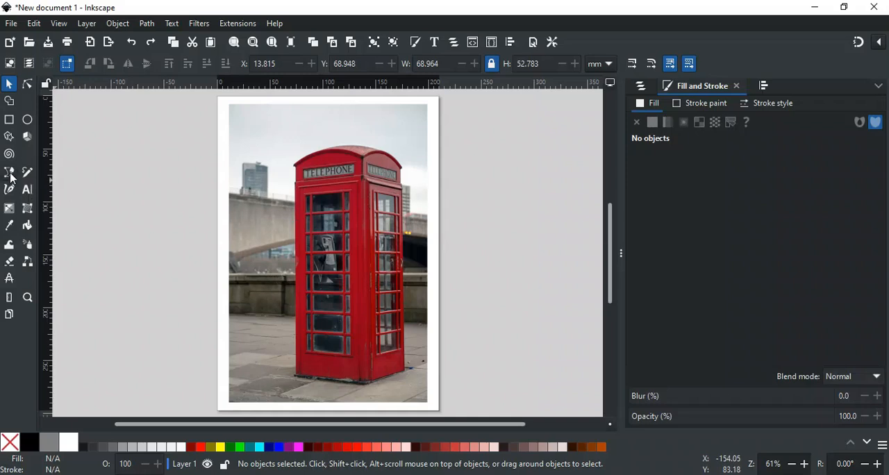
{"action": "mouse_move", "coordinate": [10, 173]}
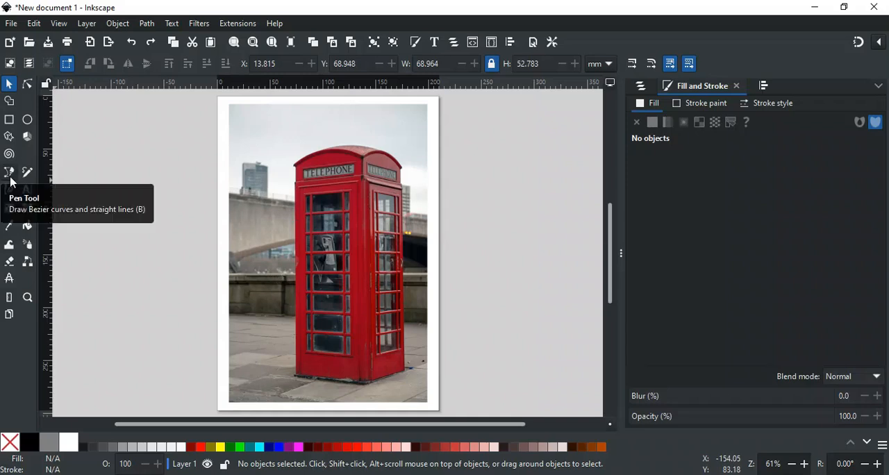
Step: Trace a closed Pen path around the red telephone booth and restore opacity to 100
{"action": "left_click", "coordinate": [8, 172]}
{"action": "type", "text": "50"}
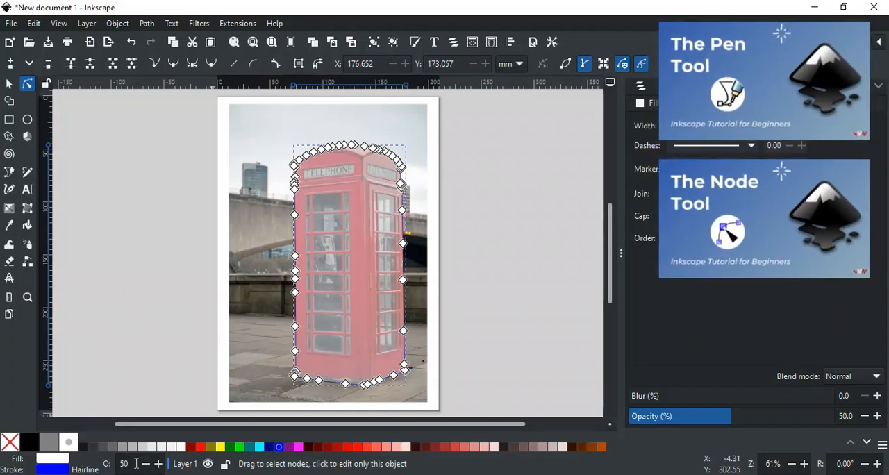
{"action": "type", "text": "100"}
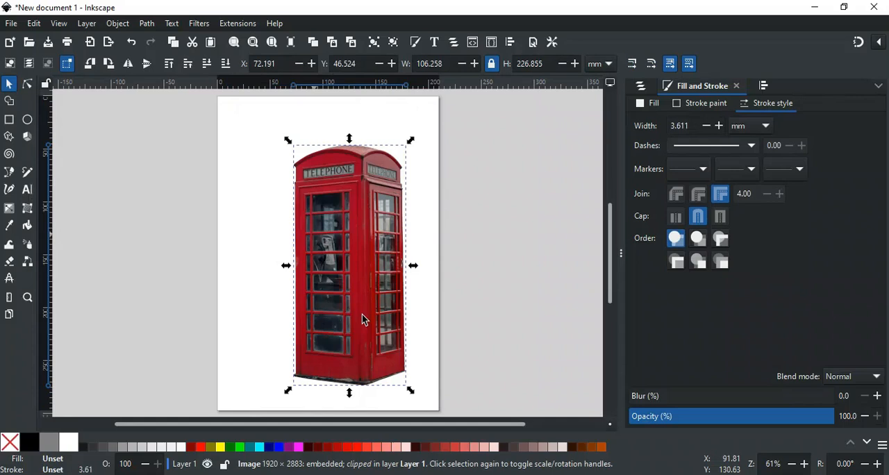
{"action": "mouse_move", "coordinate": [436, 320]}
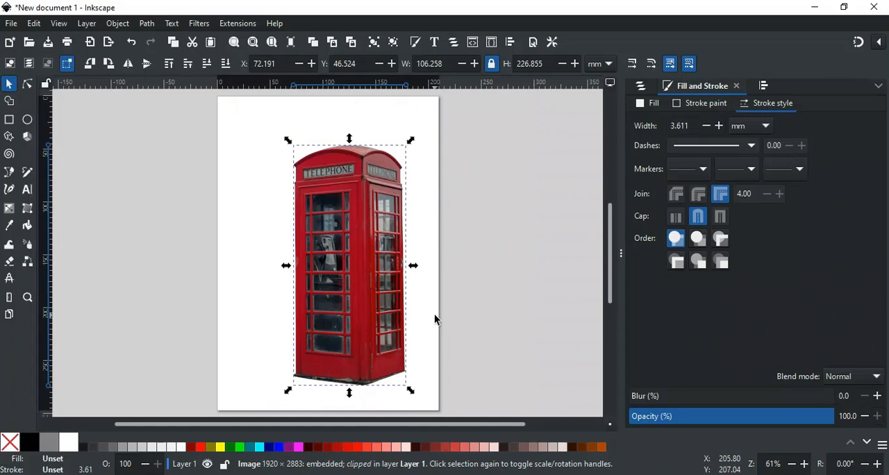
Step: Deselect the clipped booth so it stands alone on the white page
{"action": "left_click", "coordinate": [436, 320]}
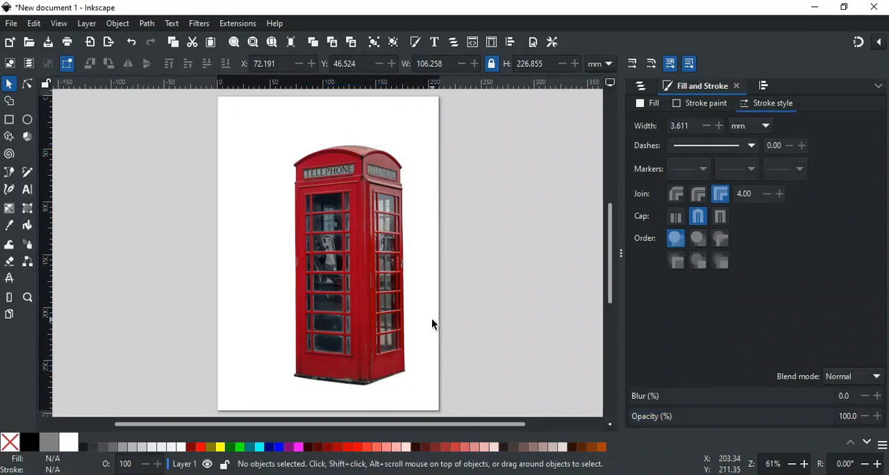